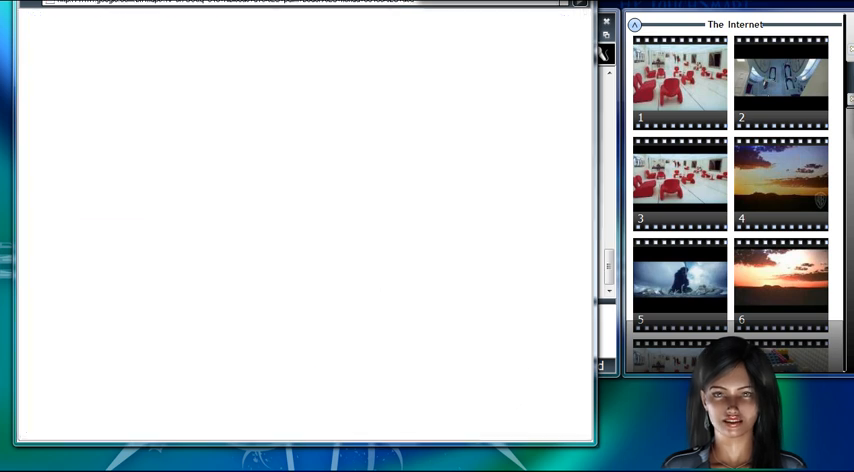
click(484, 48)
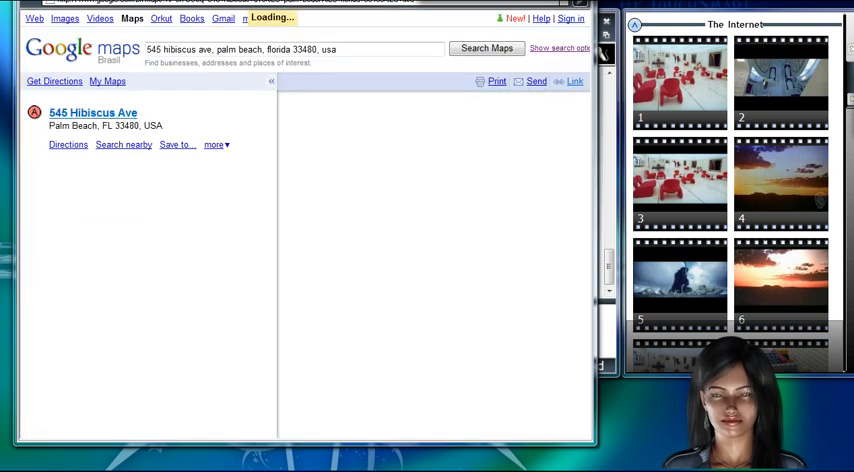
click(484, 48)
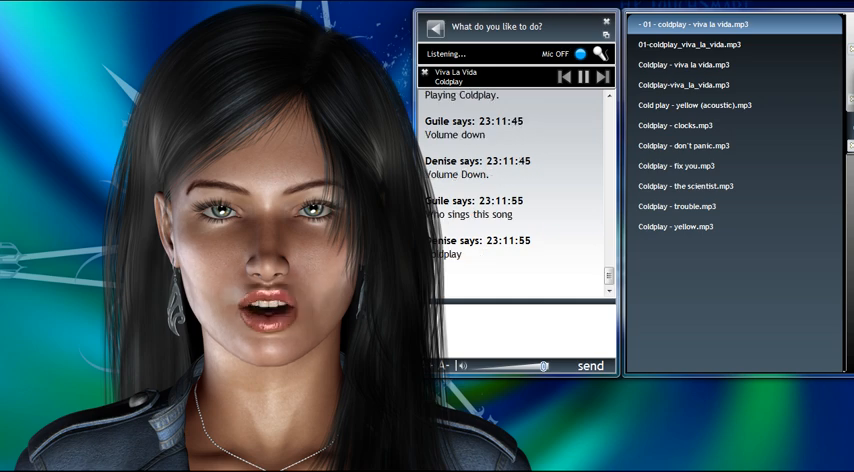
Step: Lower the music volume and ask Denise who sings the current Coldplay song
click(556, 52)
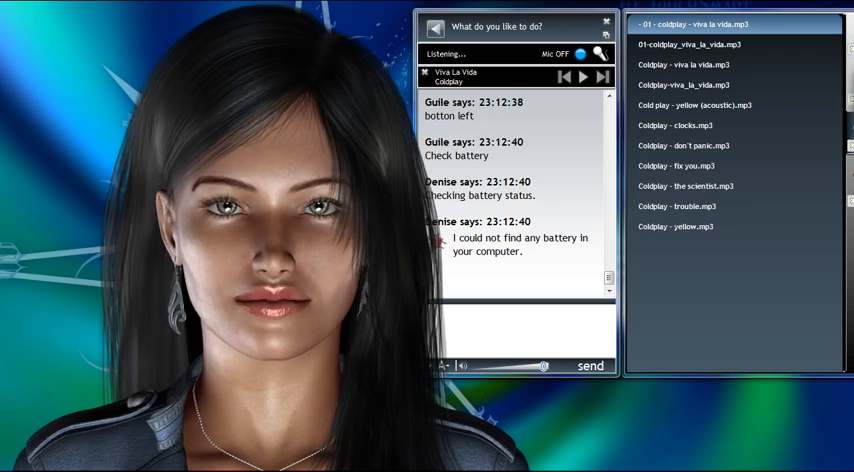
Step: Ask Denise to check the battery and get her no-battery-found reply
click(554, 52)
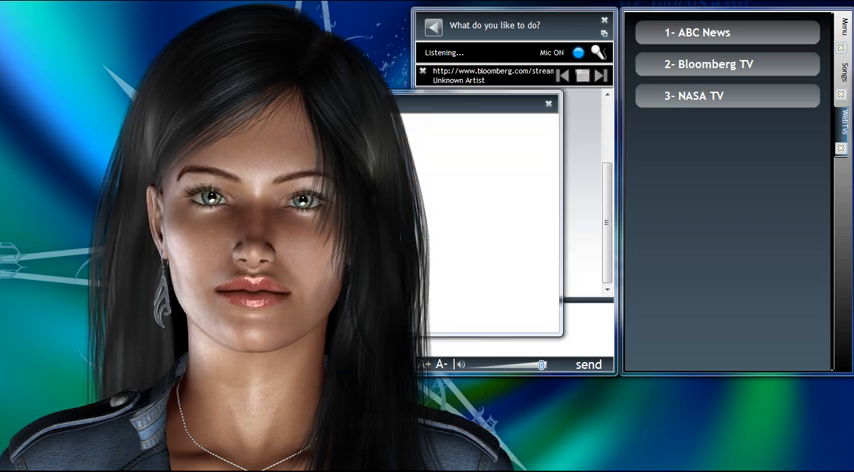
Step: Pick Bloomberg TV from Denise's news channel list to load its stream
click(726, 64)
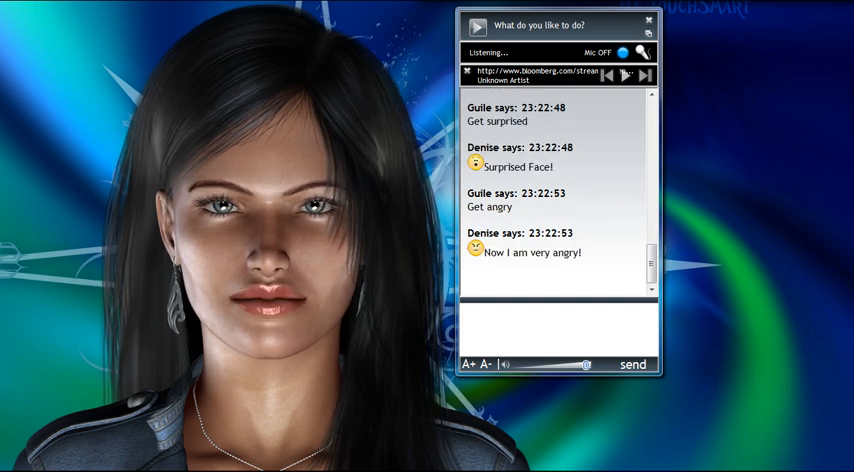
Step: Make Denise act surprised, angry, blink, respond to a kiss request, turn sad and answer a hug request
click(624, 52)
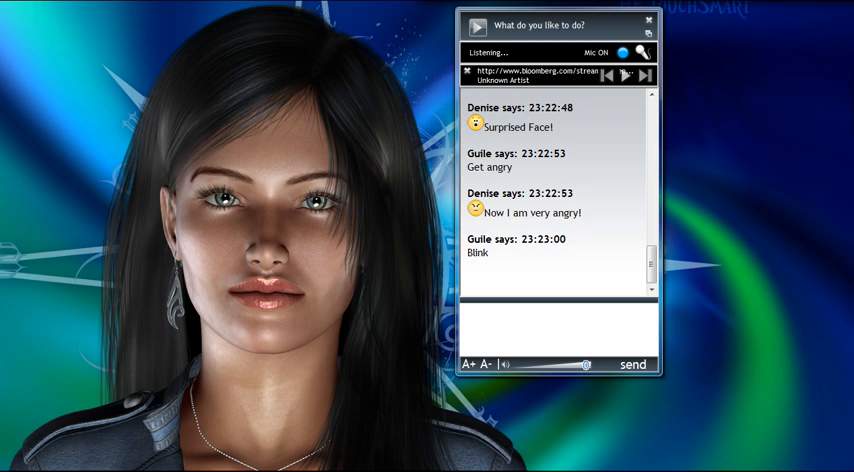
click(624, 52)
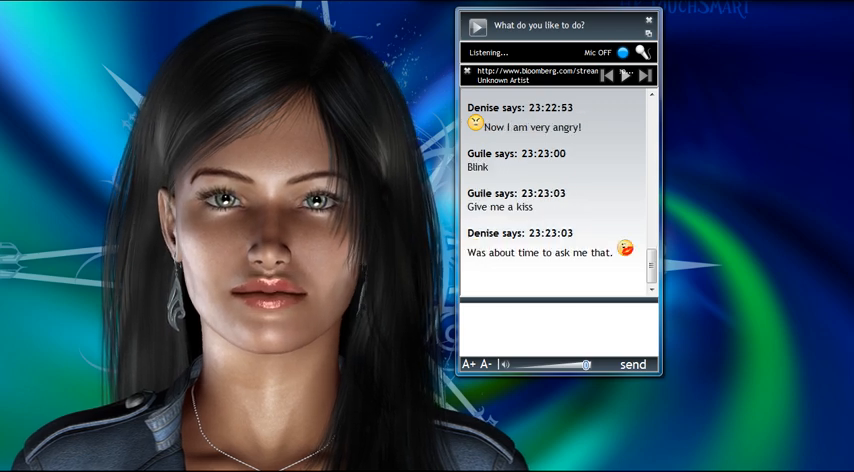
click(624, 52)
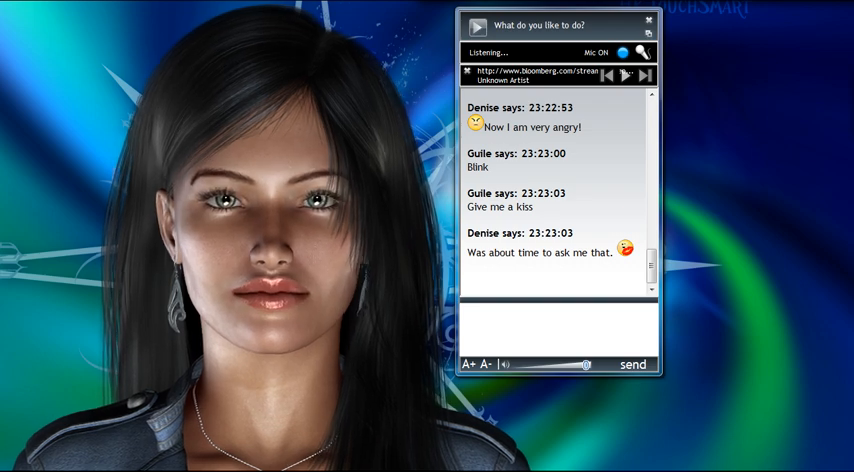
click(624, 52)
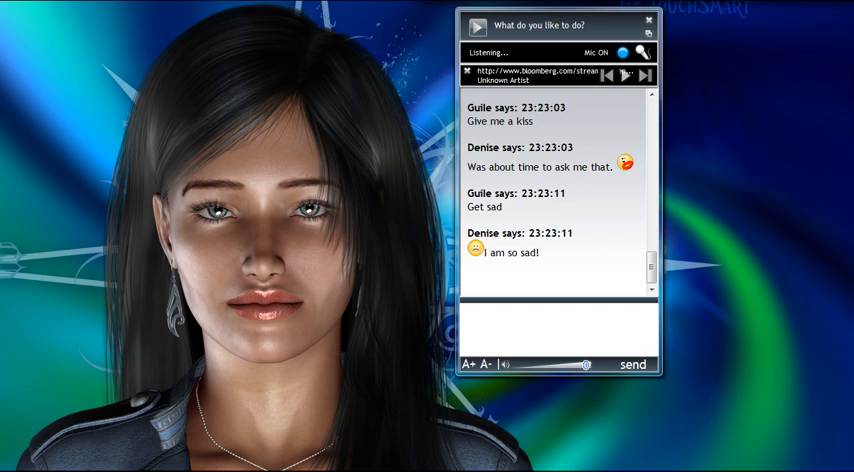
click(624, 52)
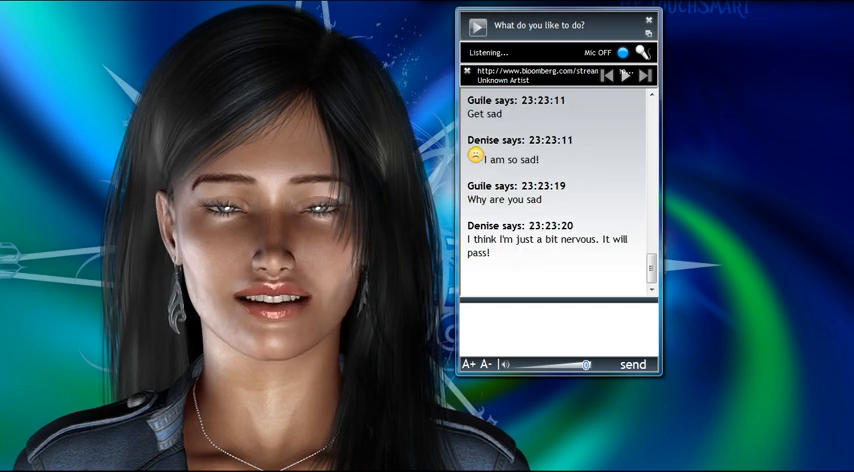
click(624, 52)
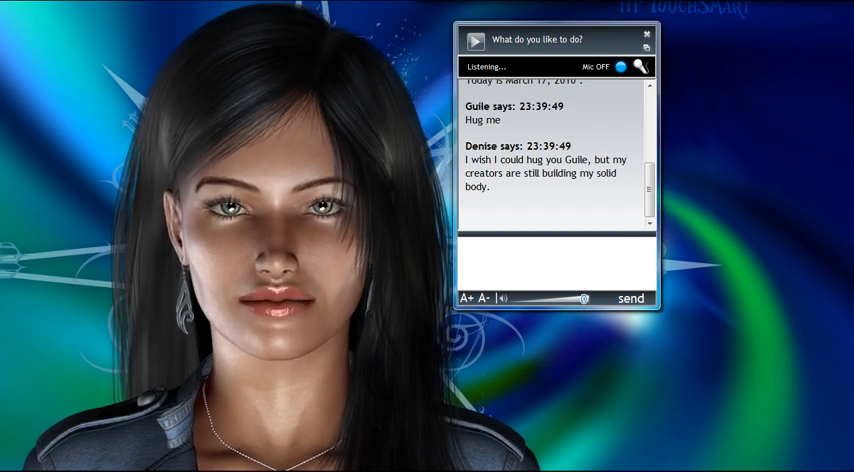
click(588, 64)
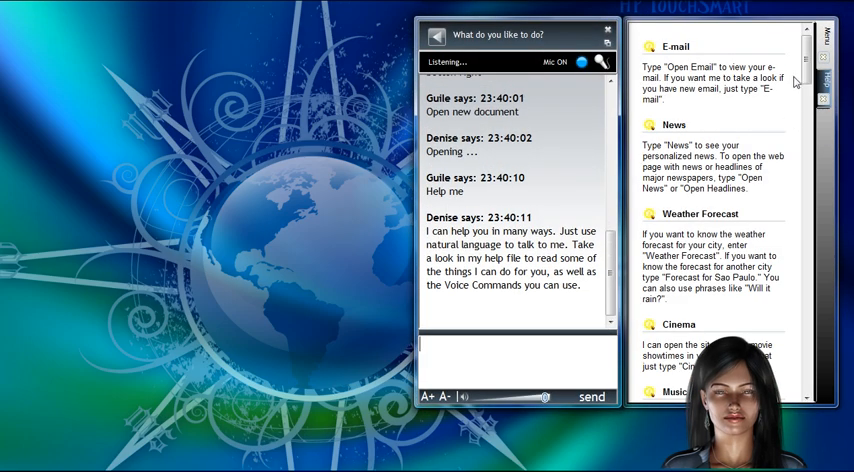
scroll(down, 3)
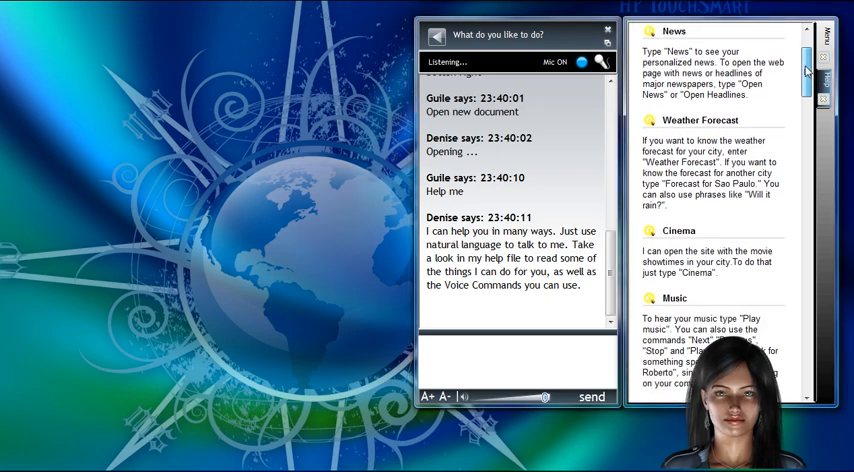
scroll(down, 3)
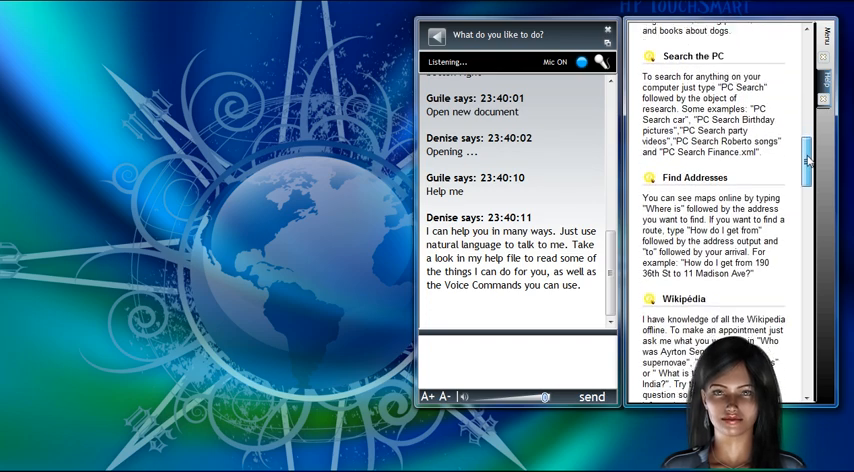
scroll(down, 3)
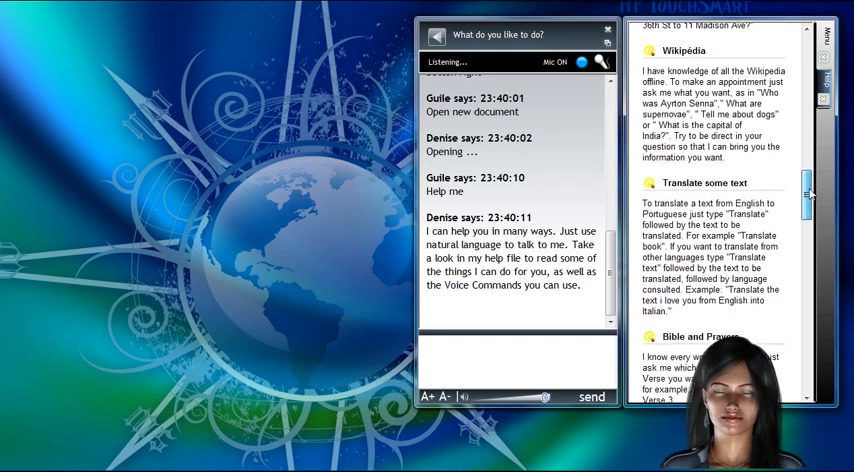
scroll(down, 3)
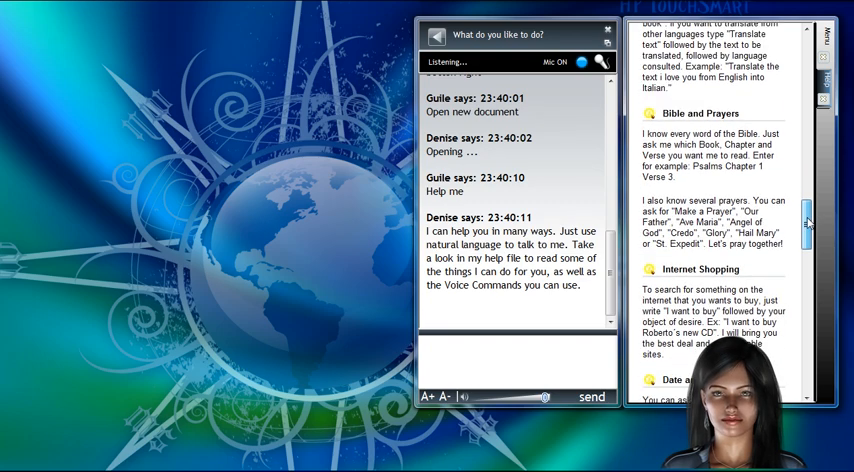
scroll(down, 3)
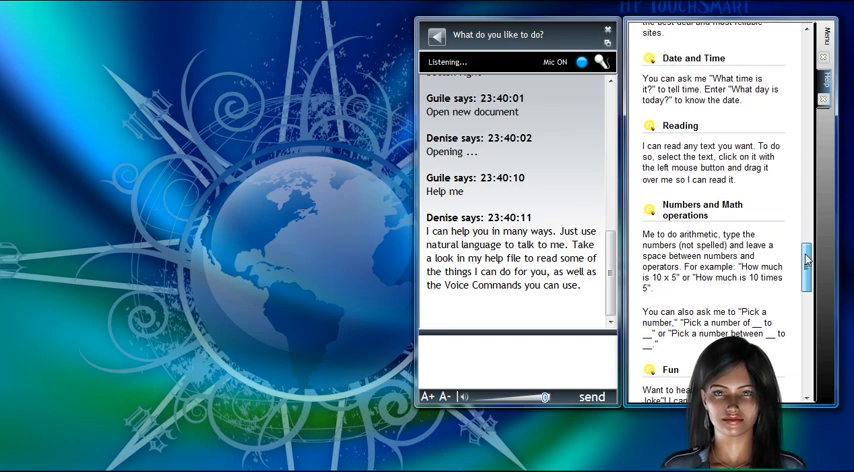
scroll(down, 3)
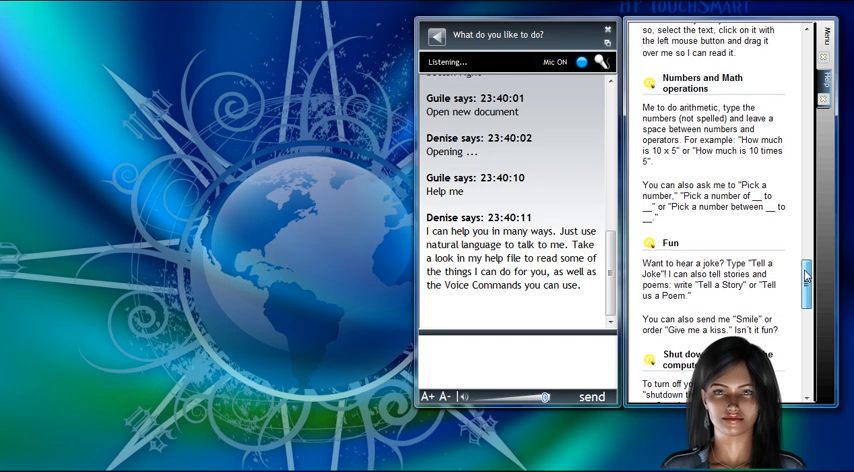
scroll(down, 3)
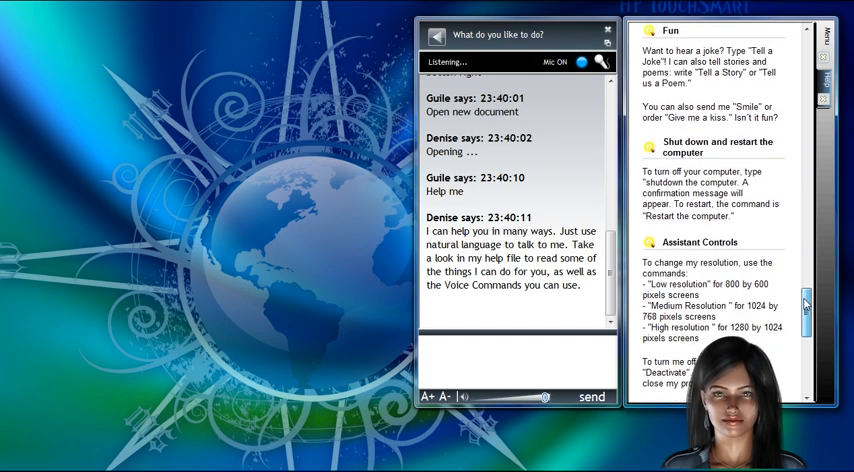
scroll(down, 3)
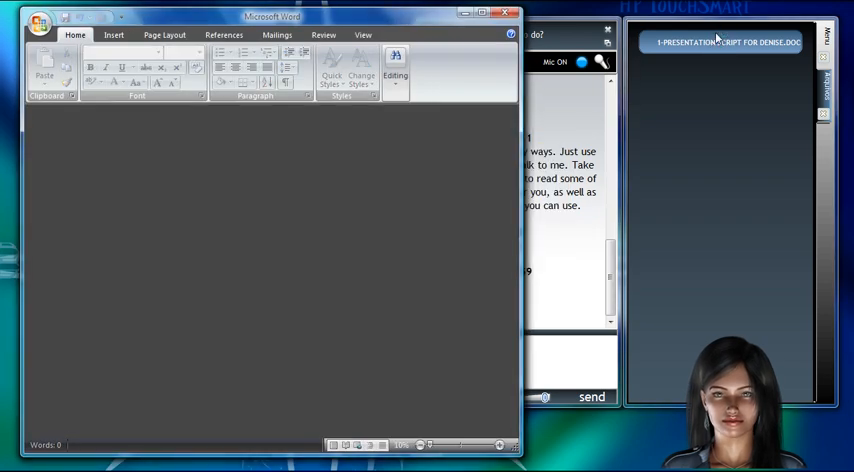
Step: View PRESENTATION SCRIPT FOR DENISE.DOC in Word and close it again
click(720, 42)
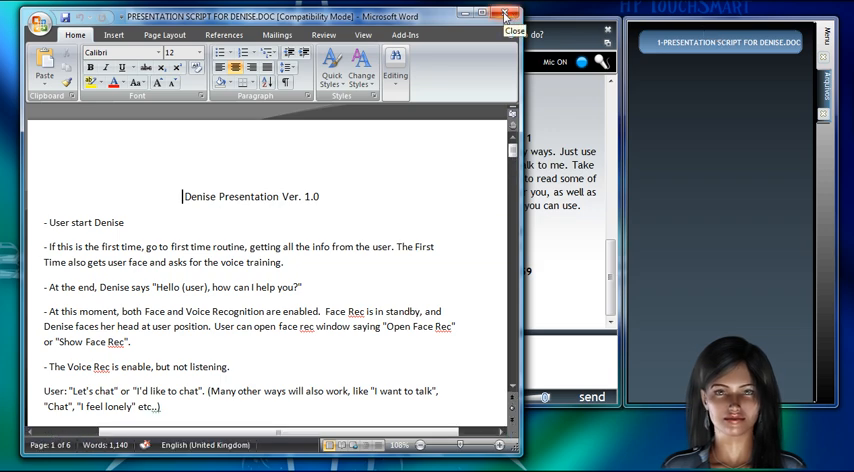
click(506, 16)
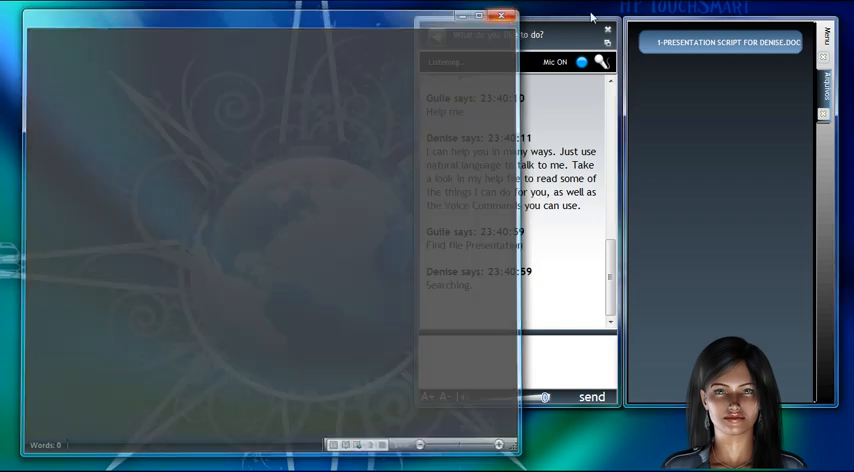
click(504, 16)
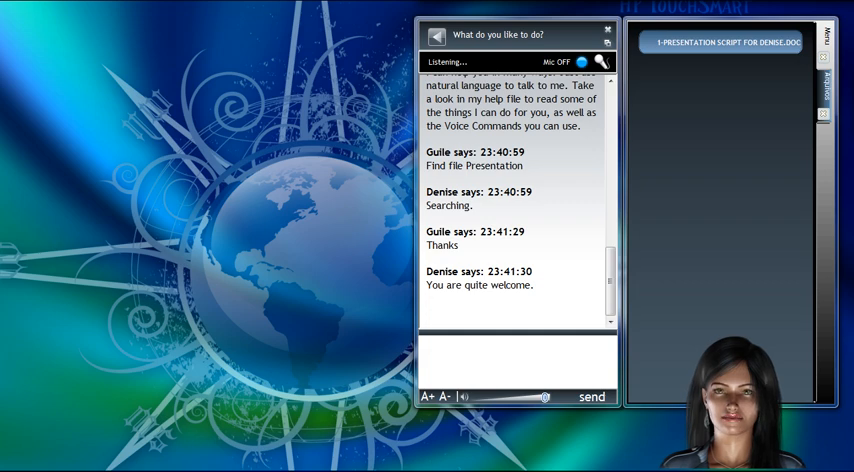
Step: Turn voice listening back on for the book and i7 laptop shopping requests
click(580, 60)
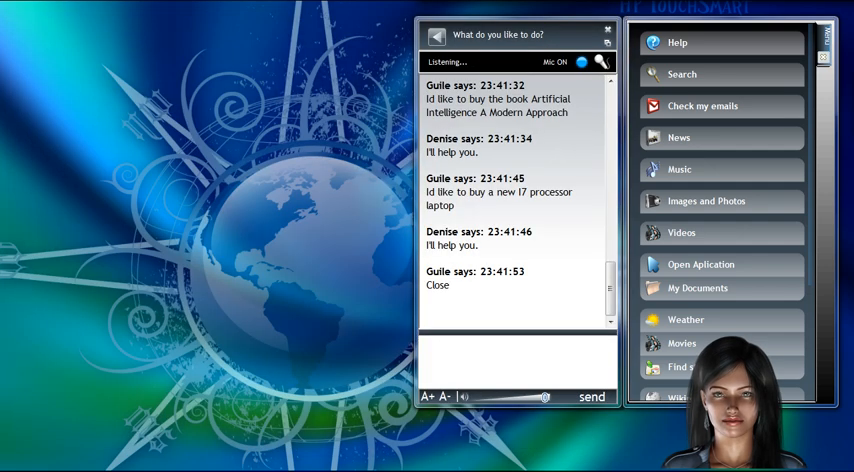
mouse_move(800, 110)
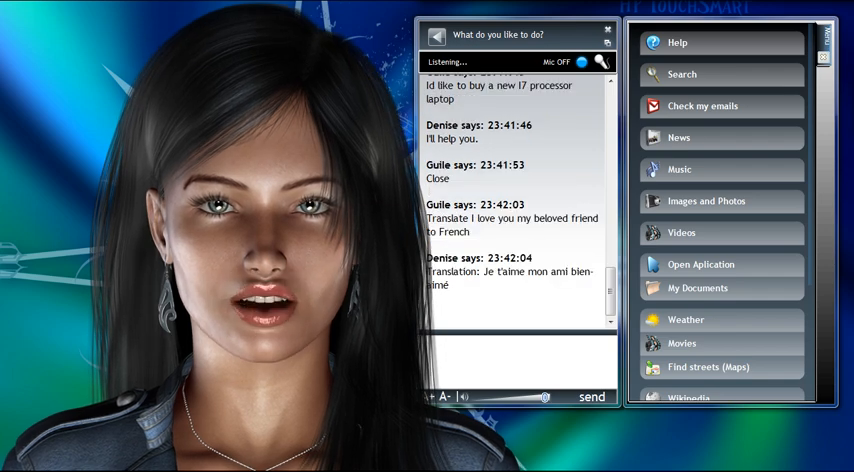
Step: Have Denise translate a loving phrase to French and an Italian restaurant question to German, re-enabling the mic
click(584, 60)
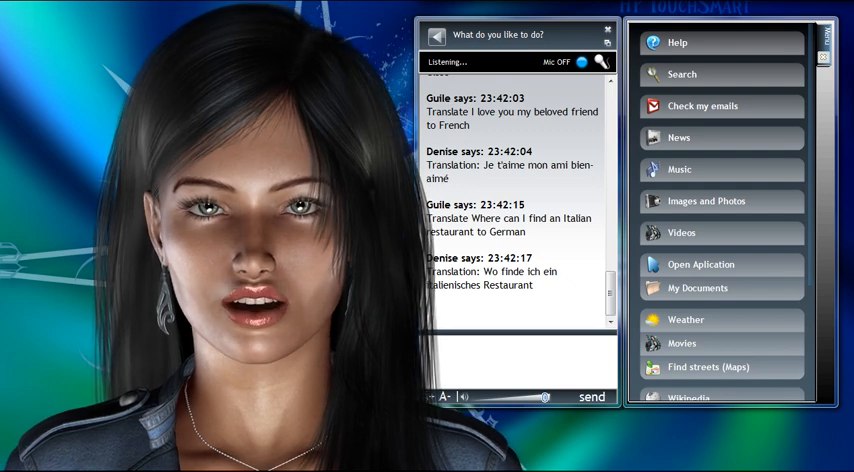
click(584, 62)
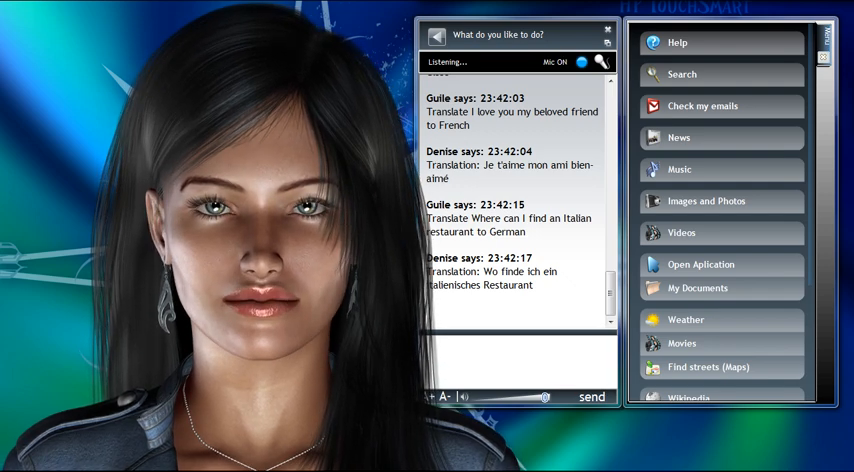